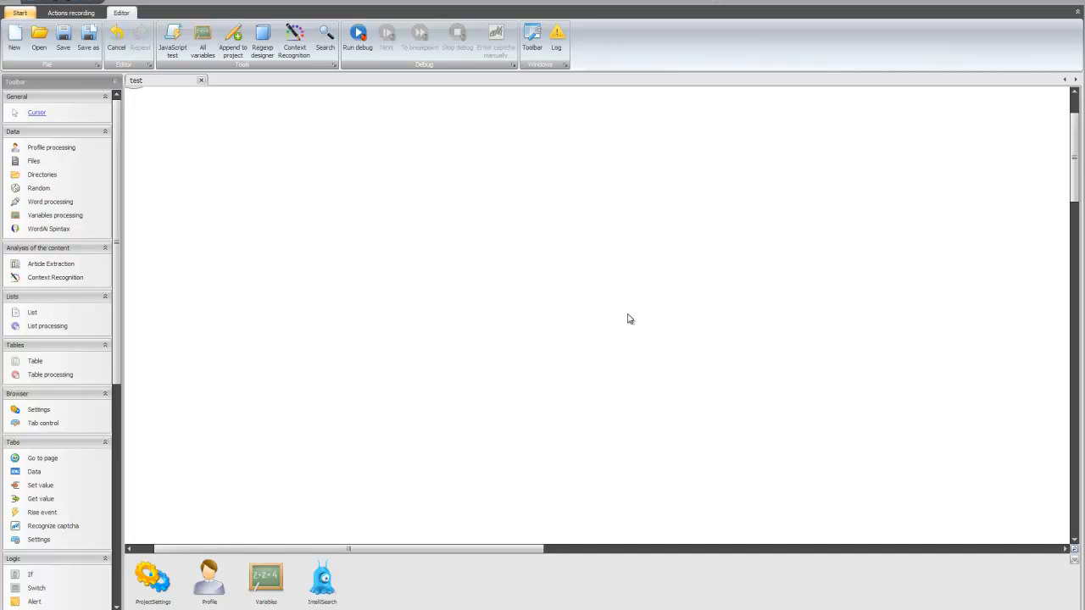
mouse_move(528, 363)
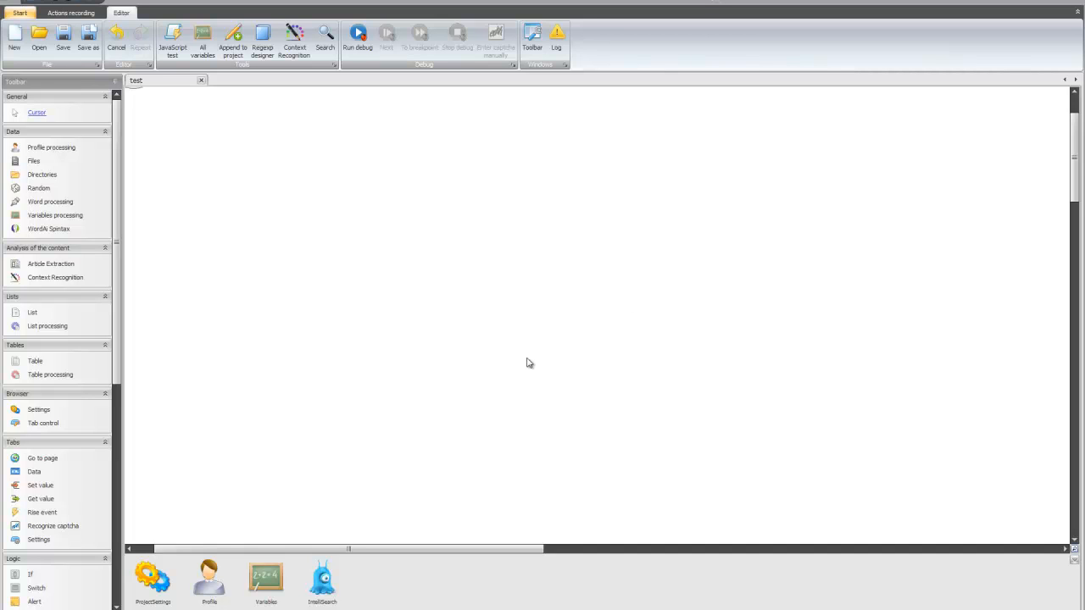
mouse_move(495, 382)
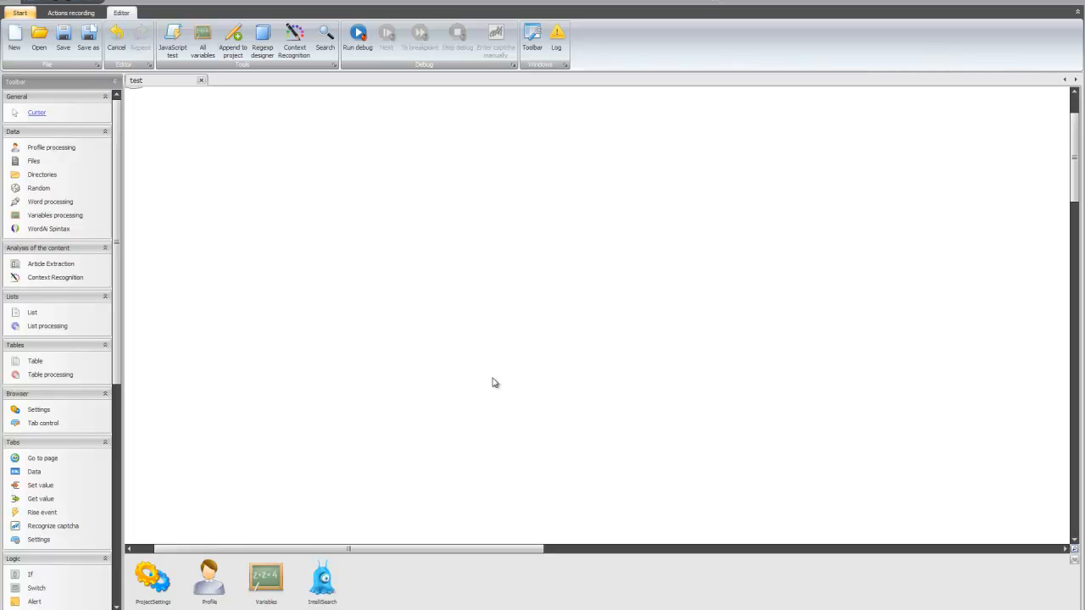
click(265, 580)
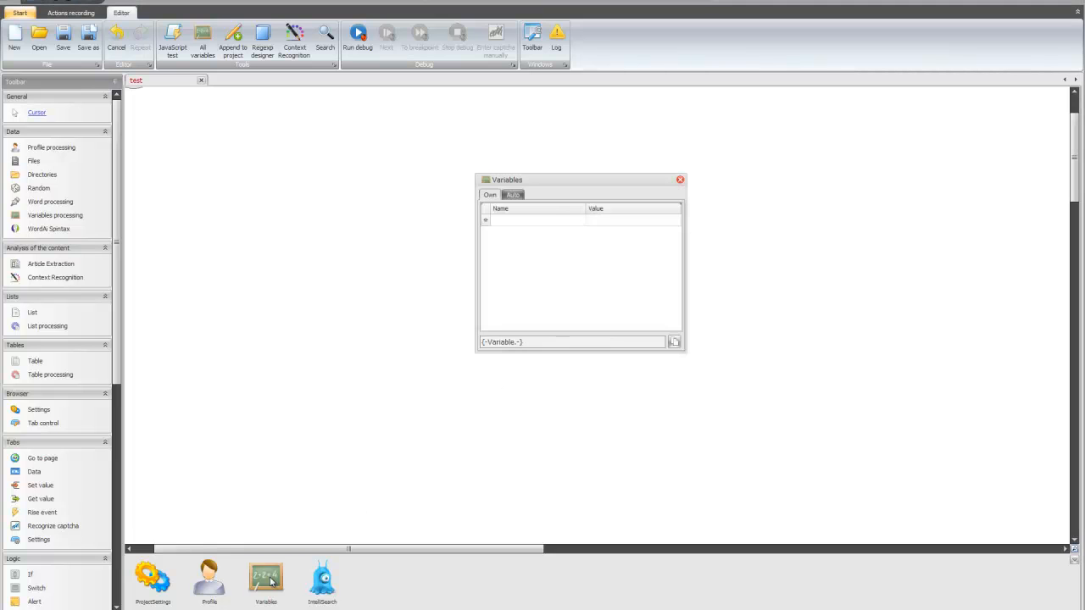
drag(581, 179, 355, 314)
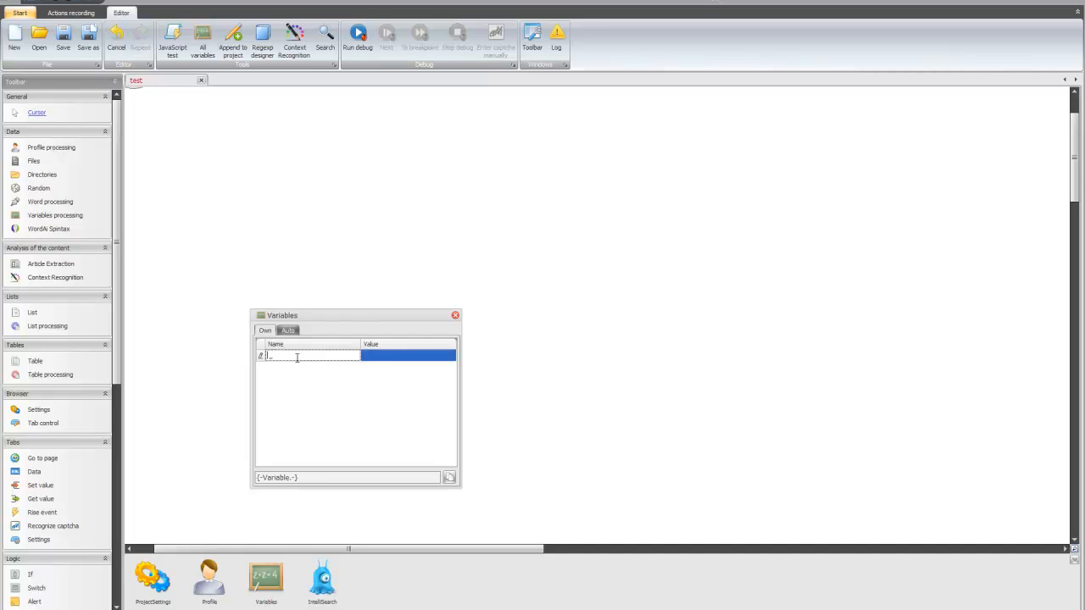
text(URL)
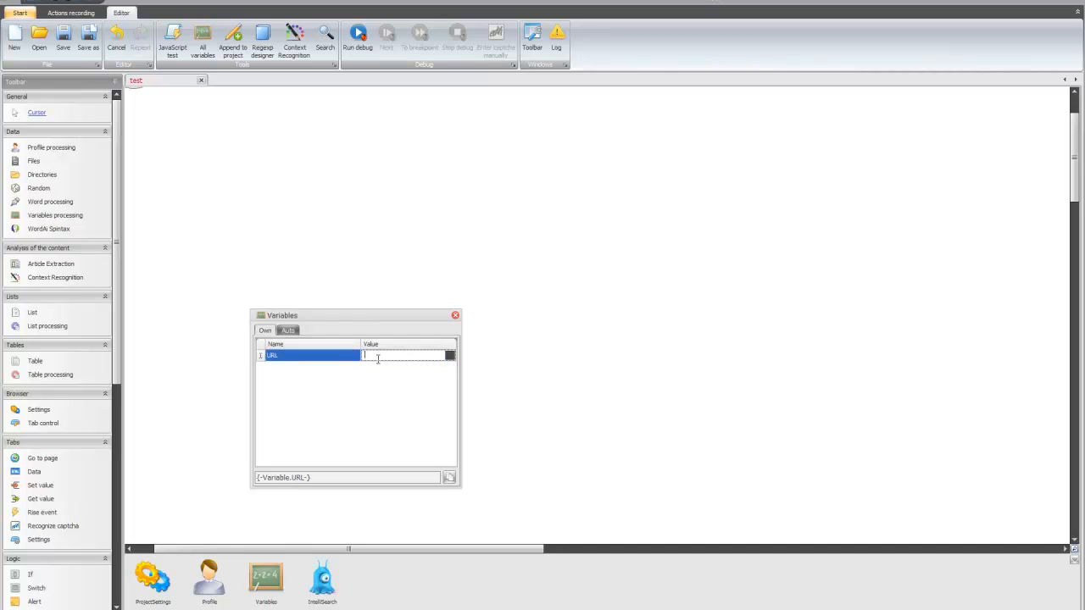
text(http://)
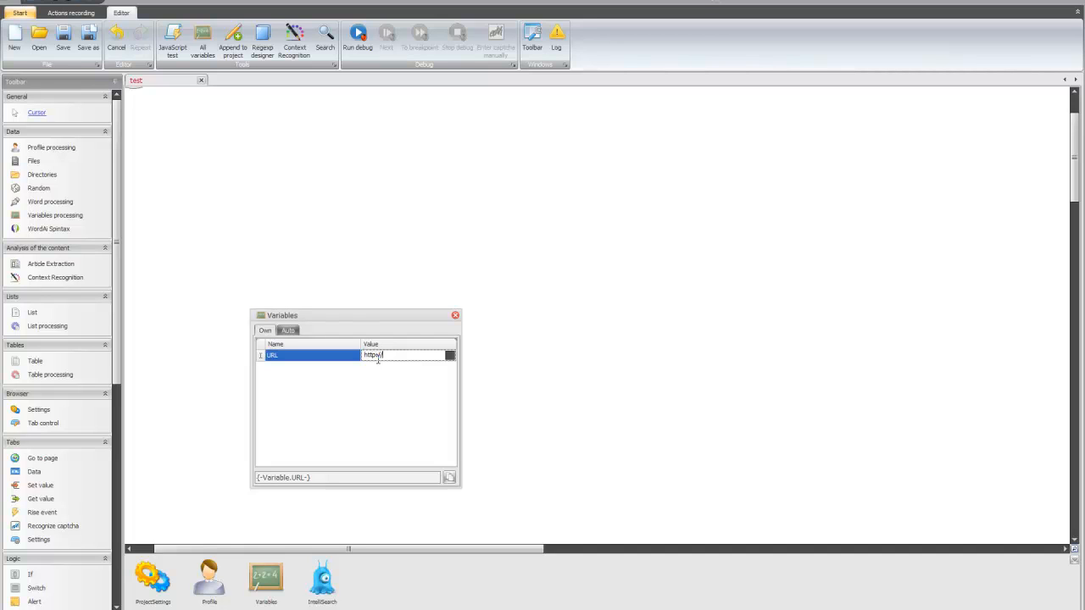
text(zennola)
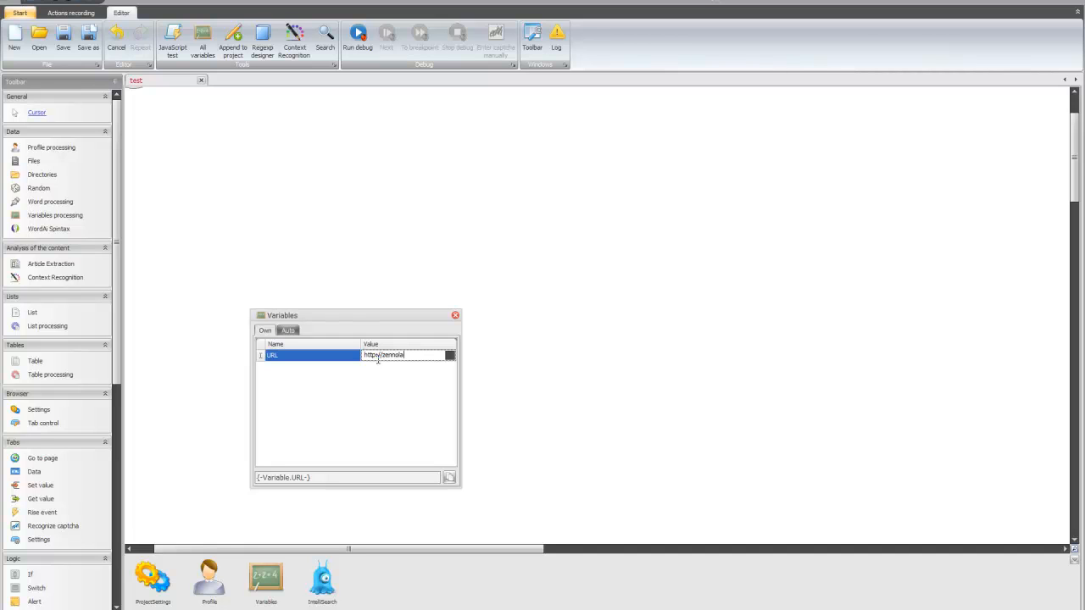
text(.com)
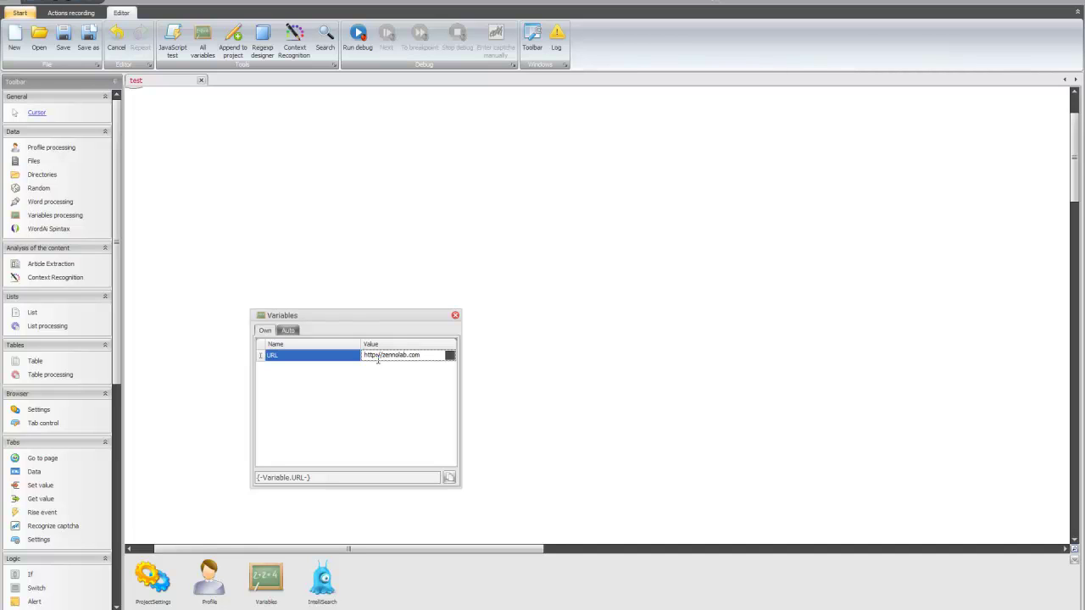
drag(282, 315, 398, 289)
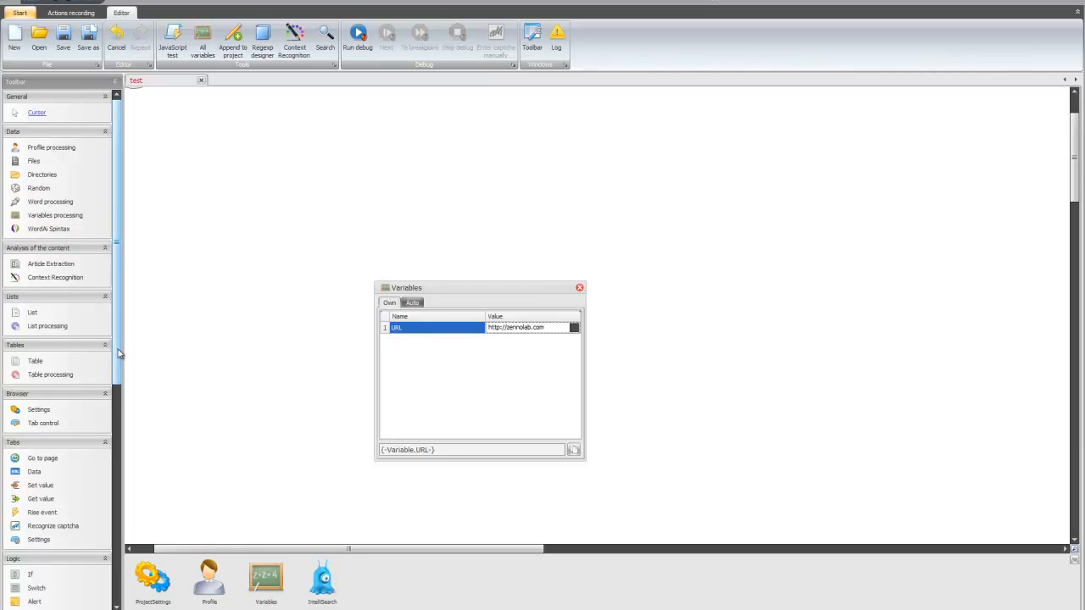
Step: Place a Go to page action from the Toolbar onto the canvas below the Start node
scroll(down, 3)
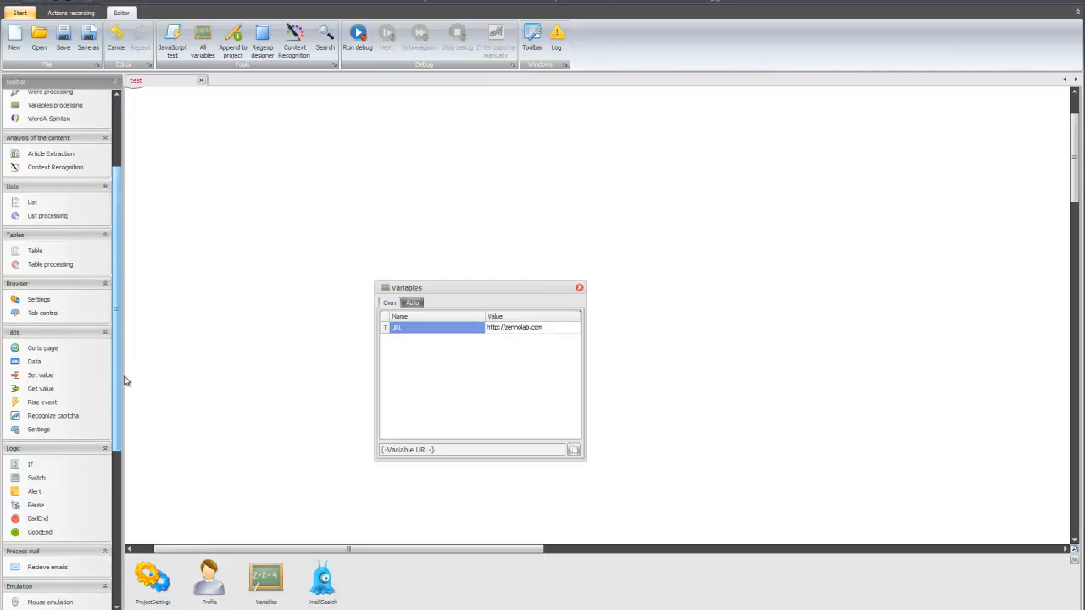
scroll(down, 3)
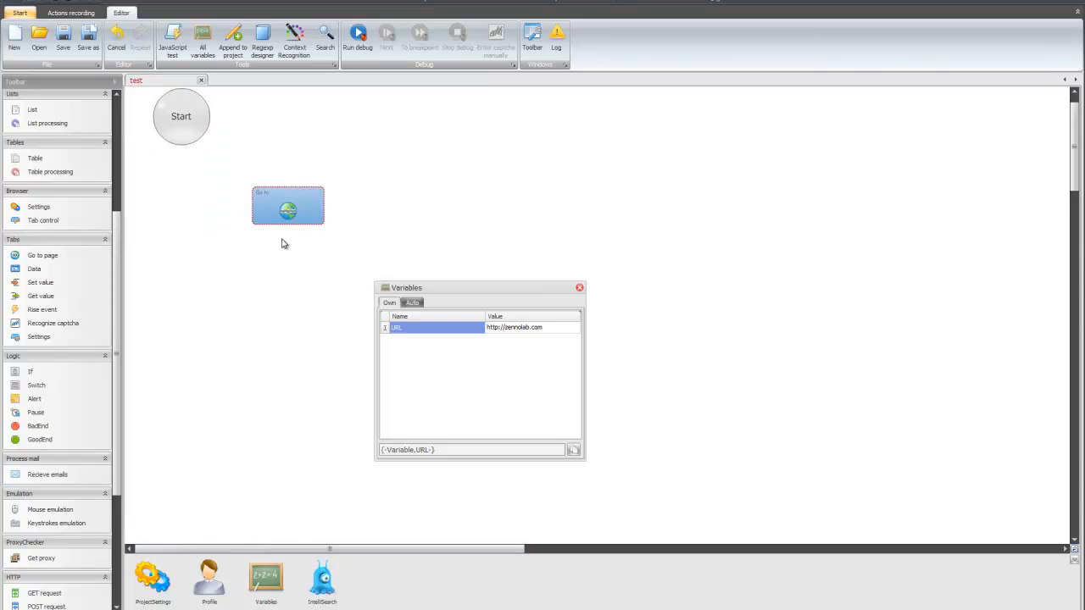
click(288, 205)
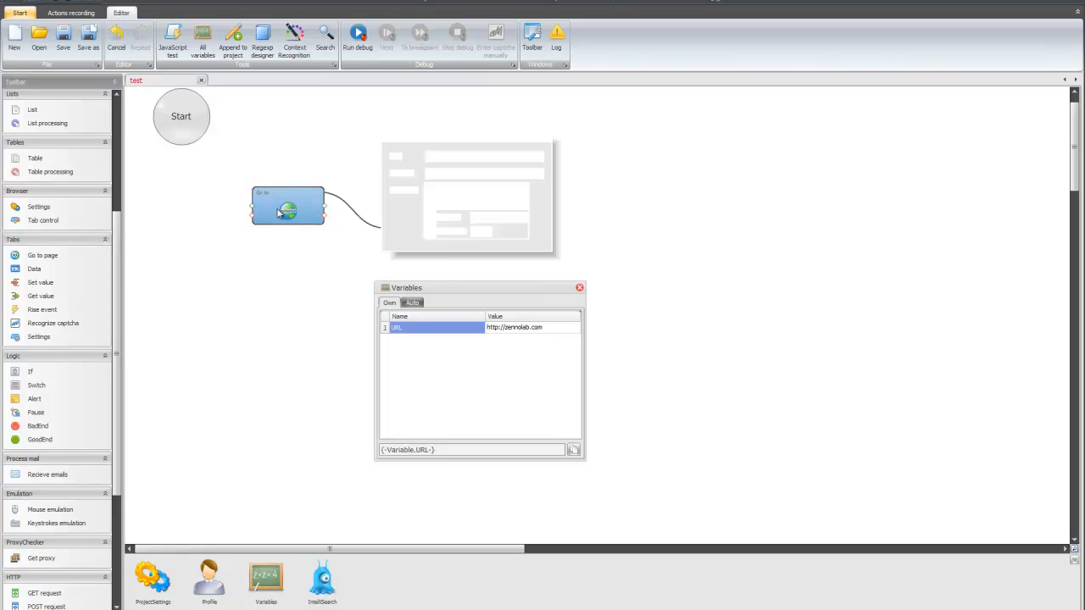
Step: Paste the variable's address into the Go to page URL field, then clear it again
double_click(287, 206)
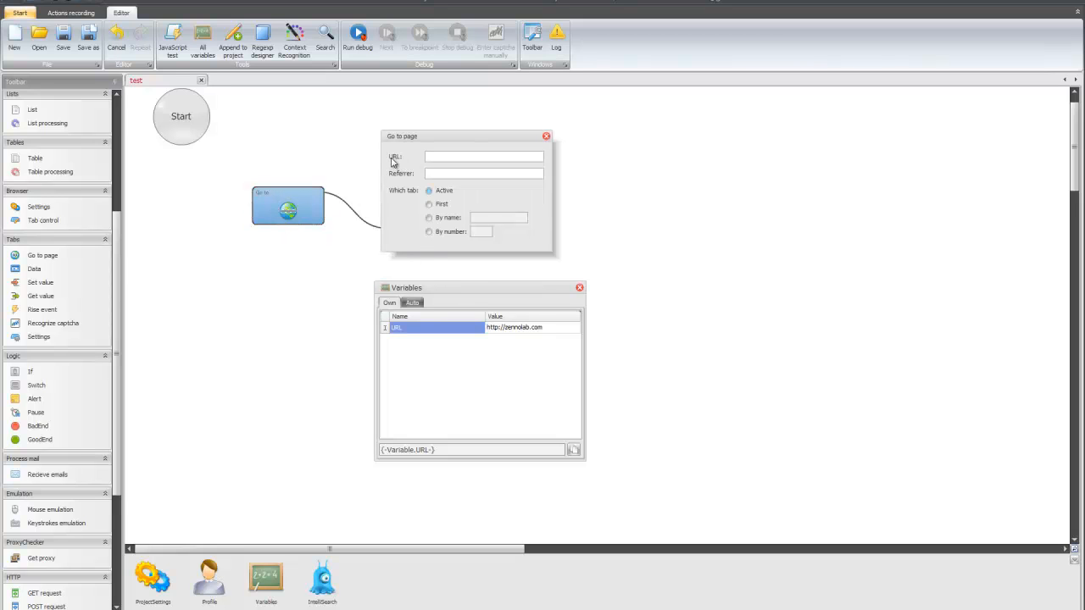
click(483, 156)
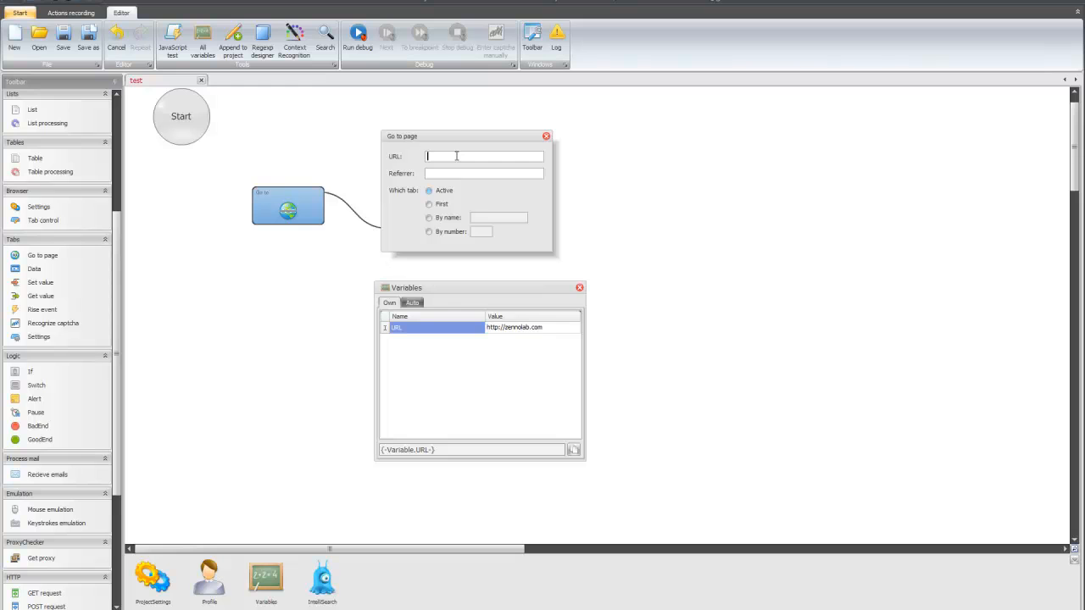
mouse_move(534, 277)
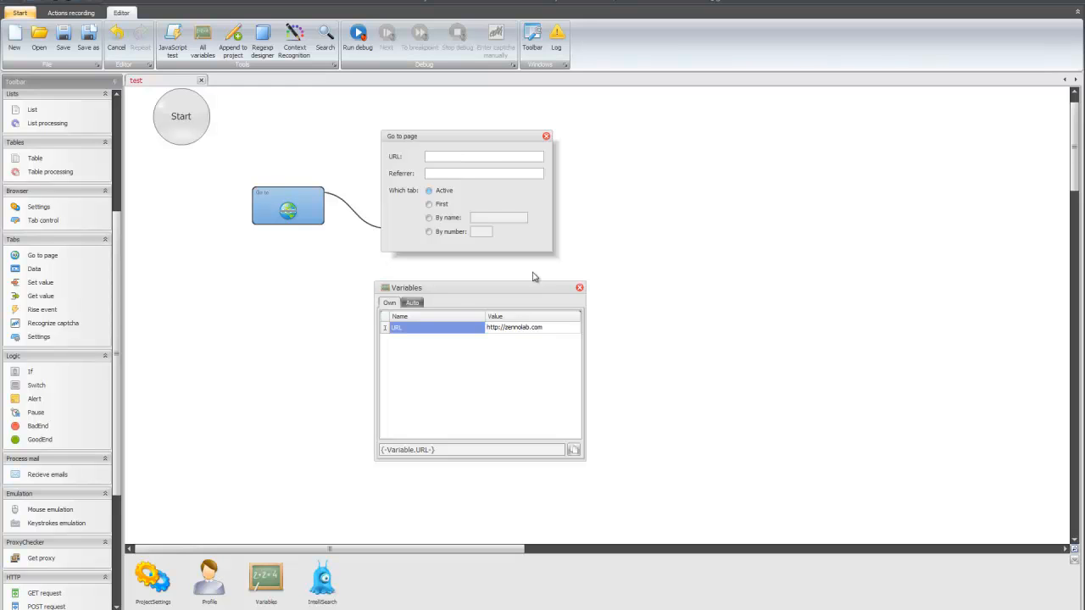
double_click(515, 327)
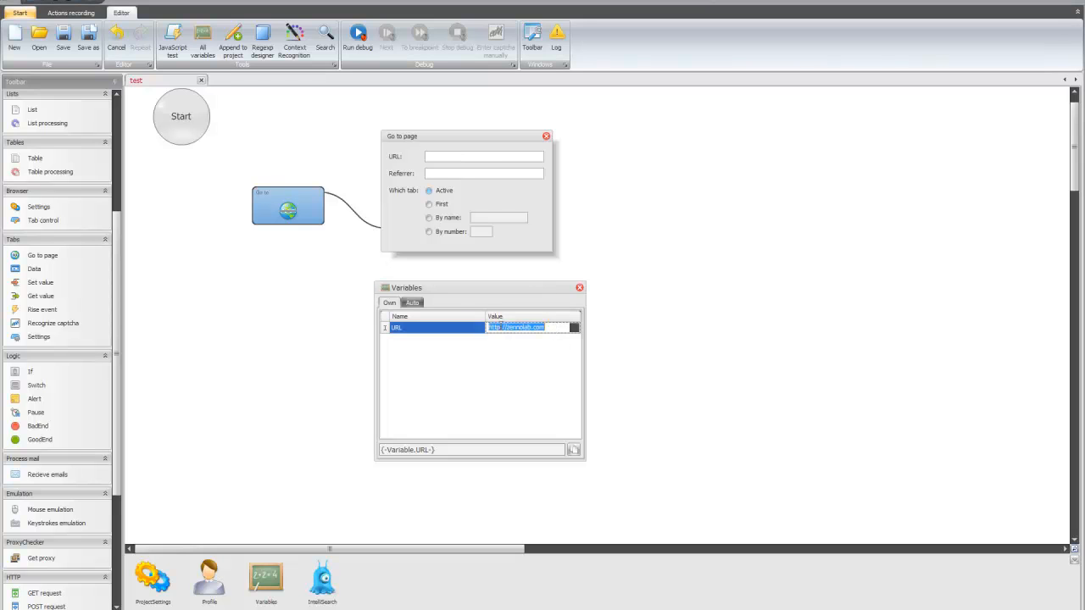
click(483, 156)
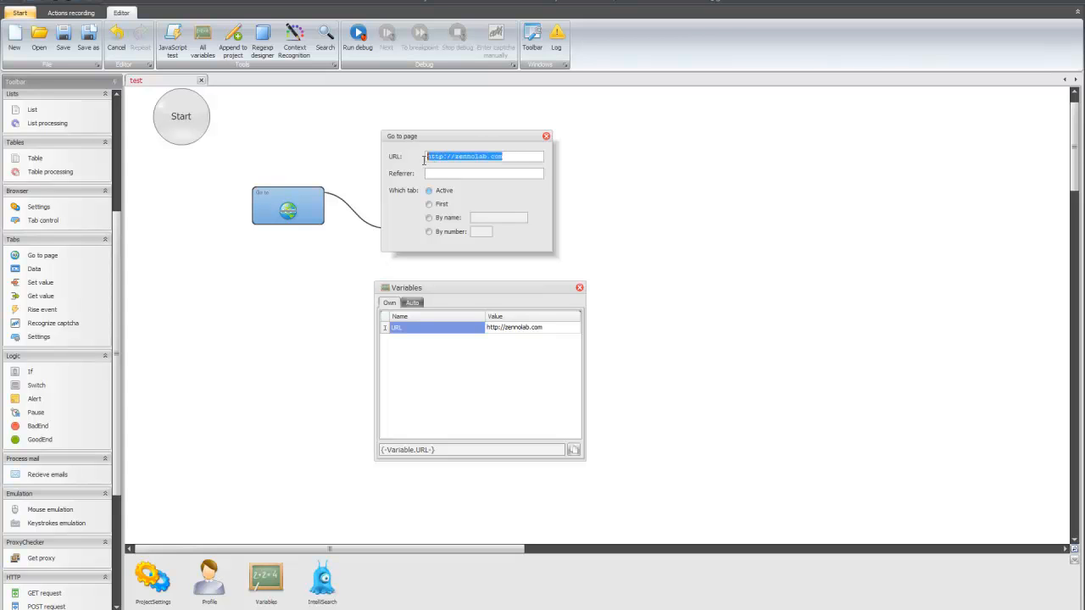
key(Delete)
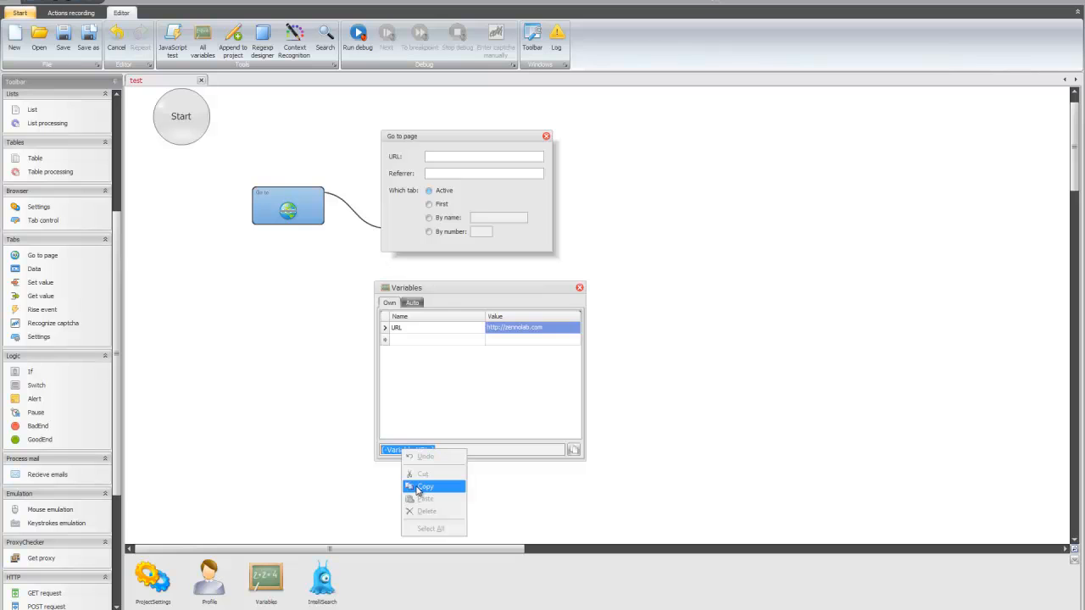
Step: Copy the URL variable's macro and set the action's URL to {-Variable.URL-}
click(423, 485)
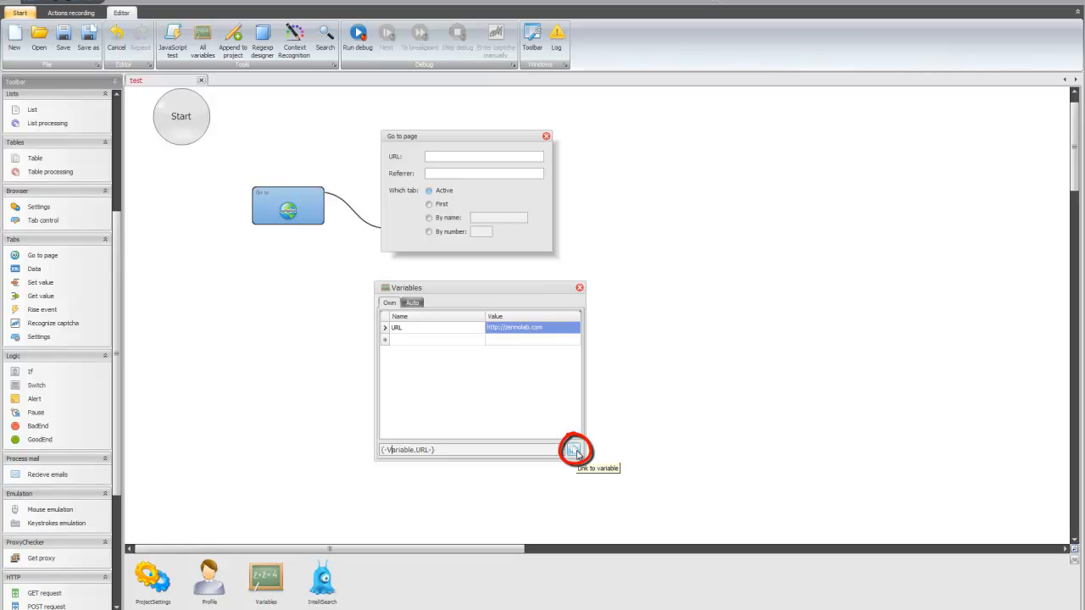
click(575, 449)
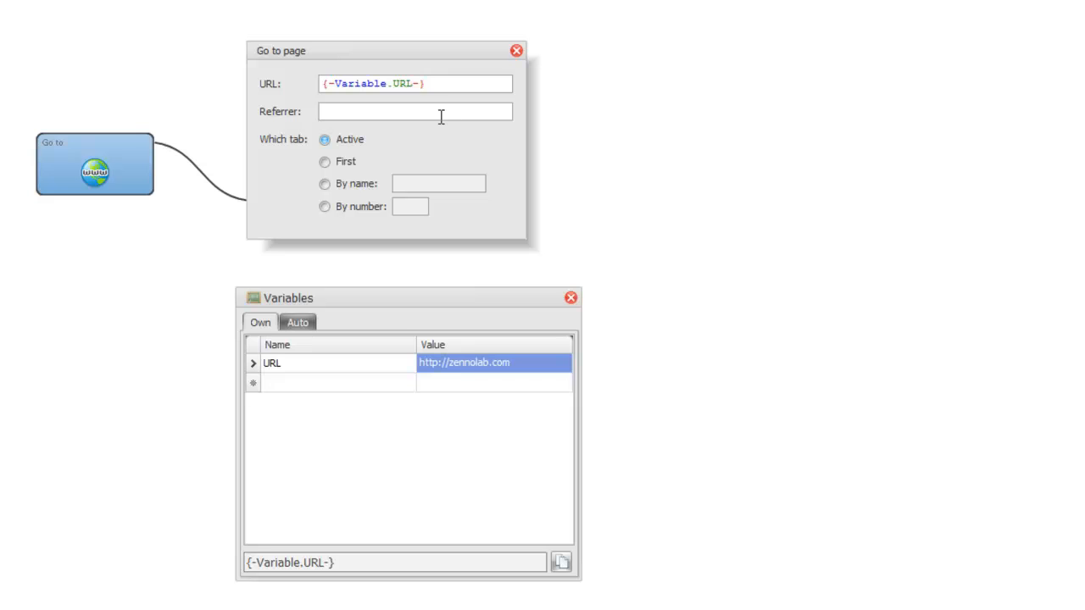
click(414, 111)
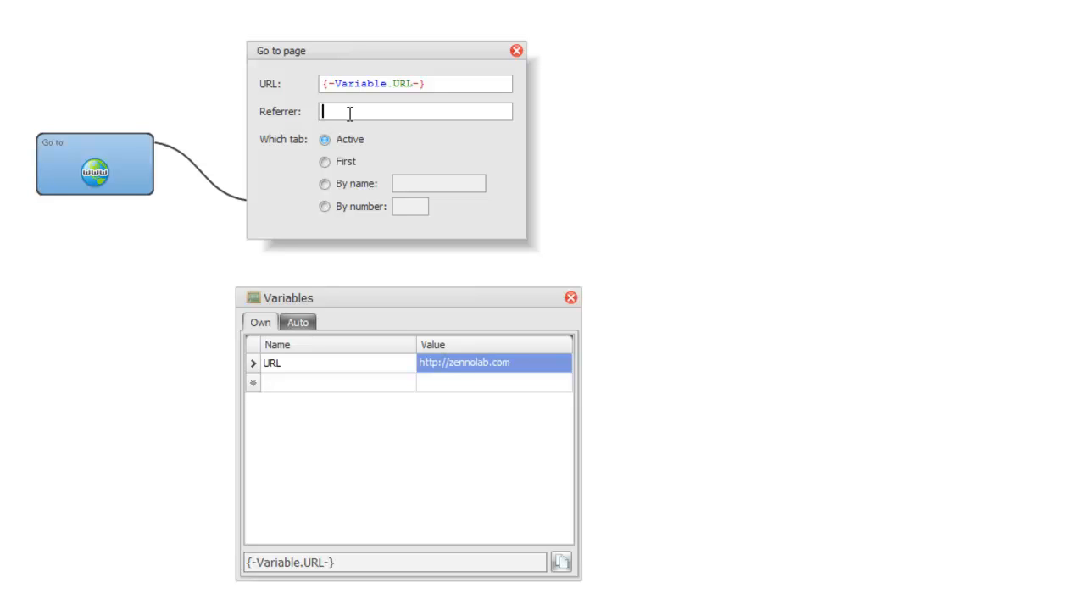
text({-Variable.)
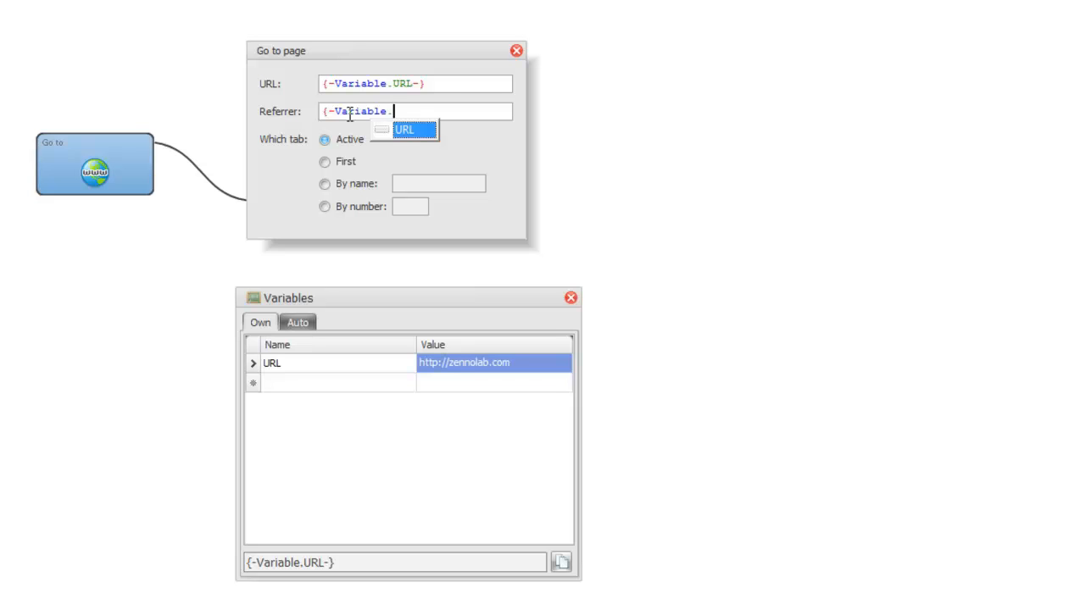
click(405, 128)
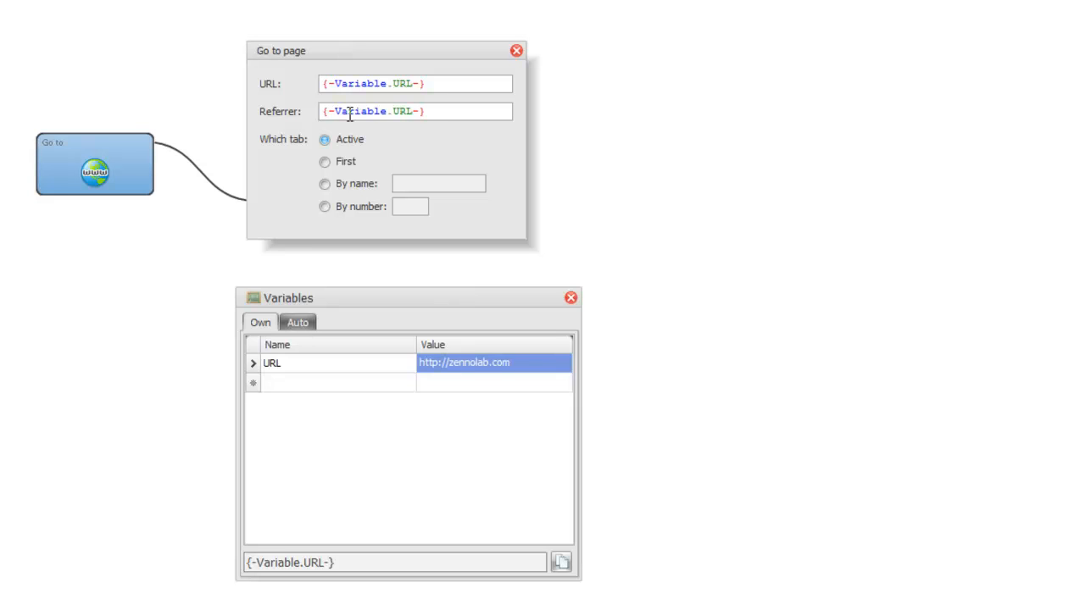
click(415, 111)
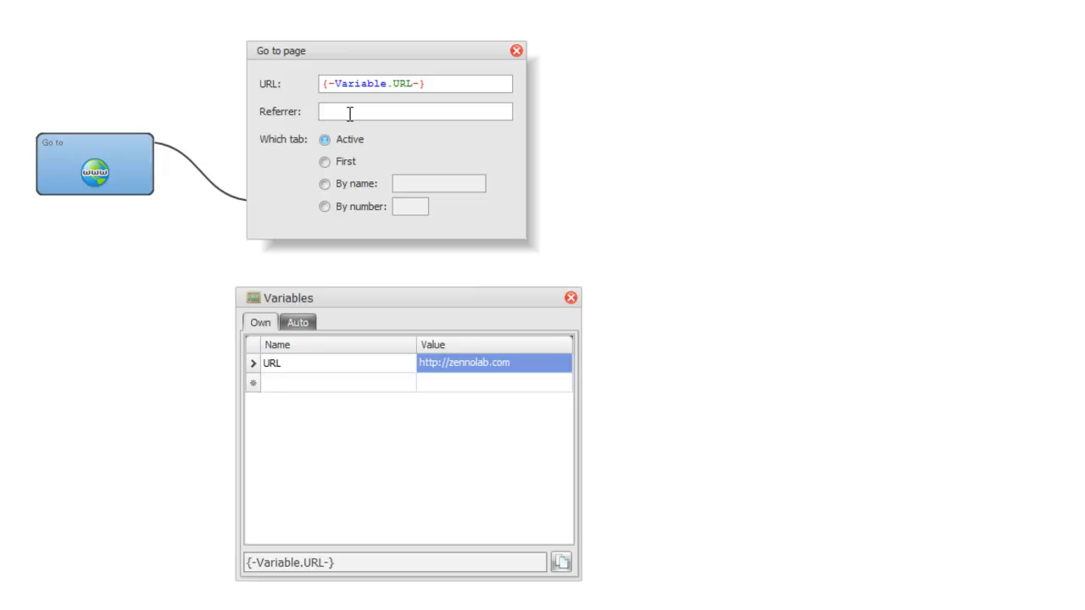
click(570, 297)
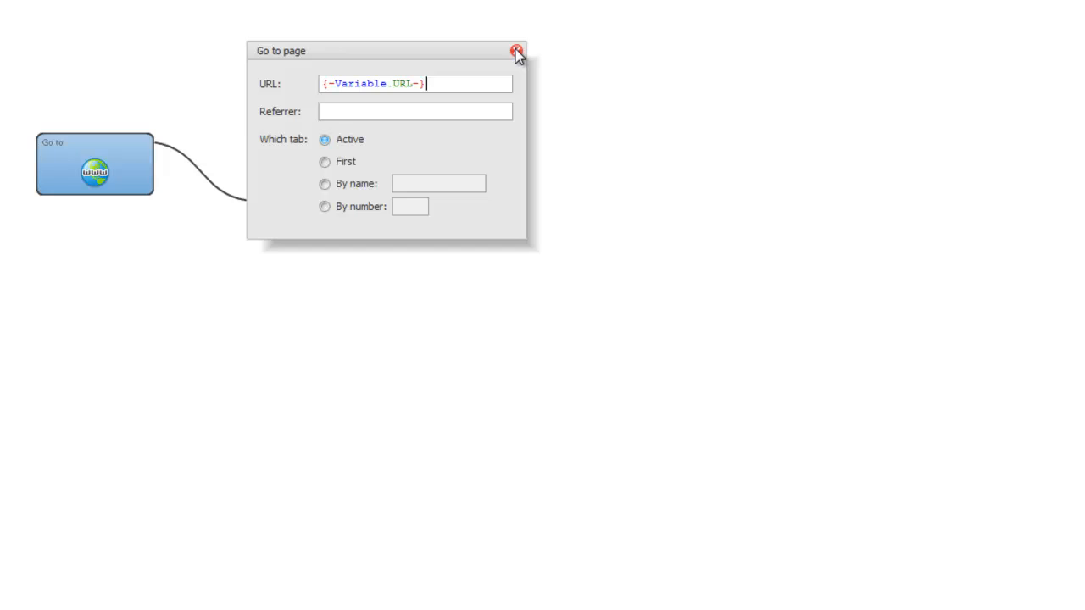
Step: Close the Go to page settings and connect Start to the Go to page action
click(513, 48)
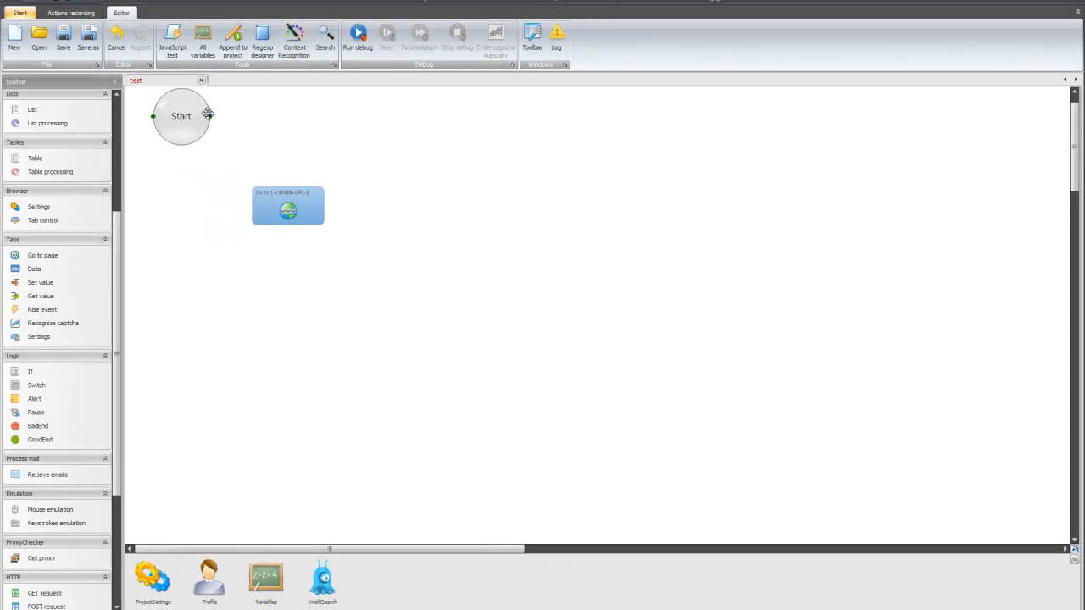
drag(209, 116, 255, 175)
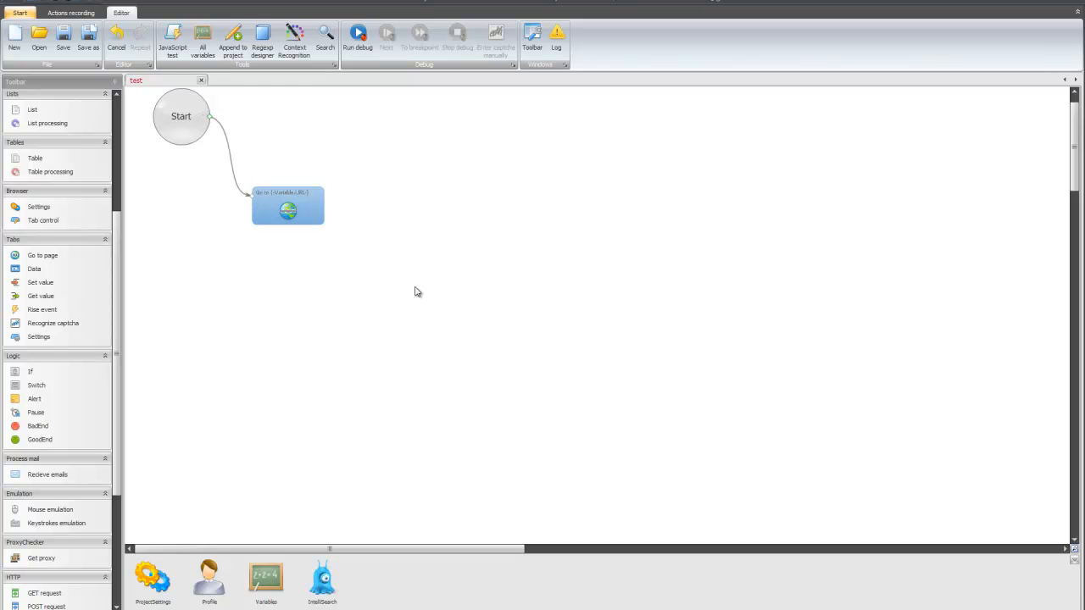
click(358, 38)
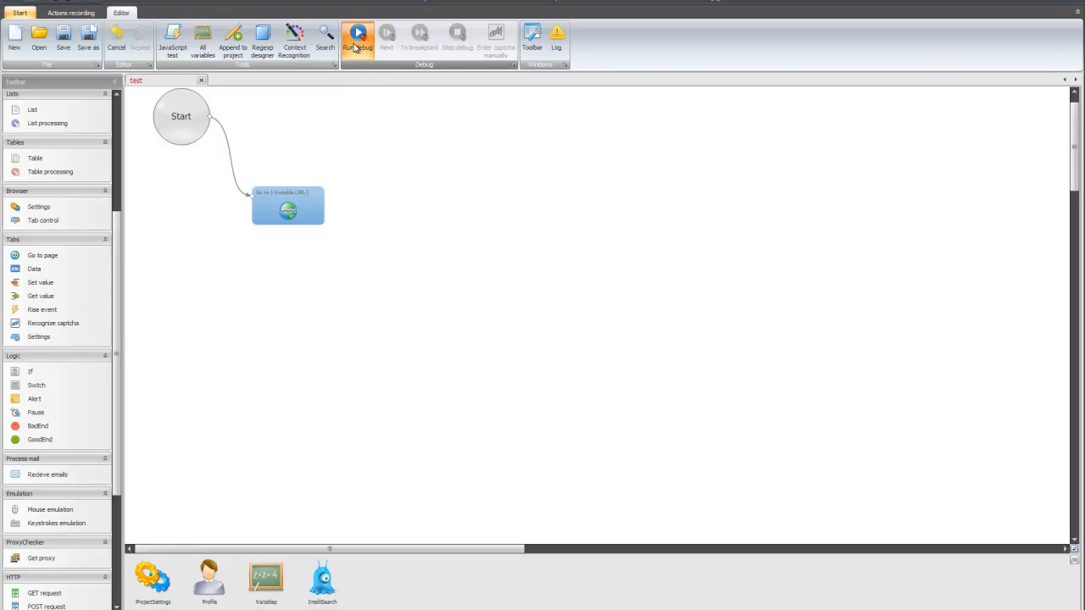
Step: Run the project in debug so the browser instance loads zennolab.com
click(356, 38)
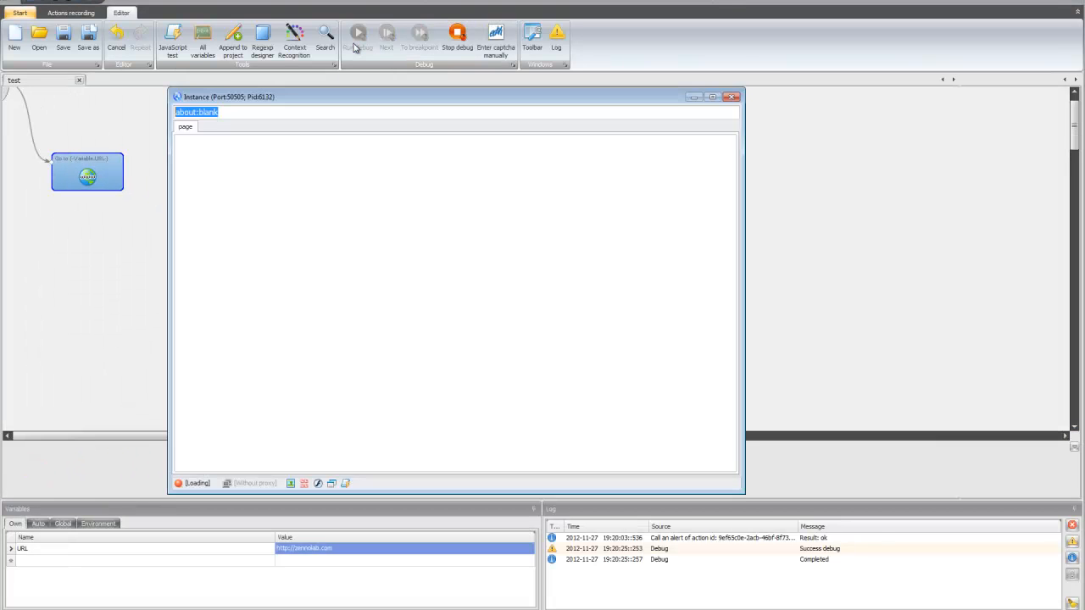
click(358, 34)
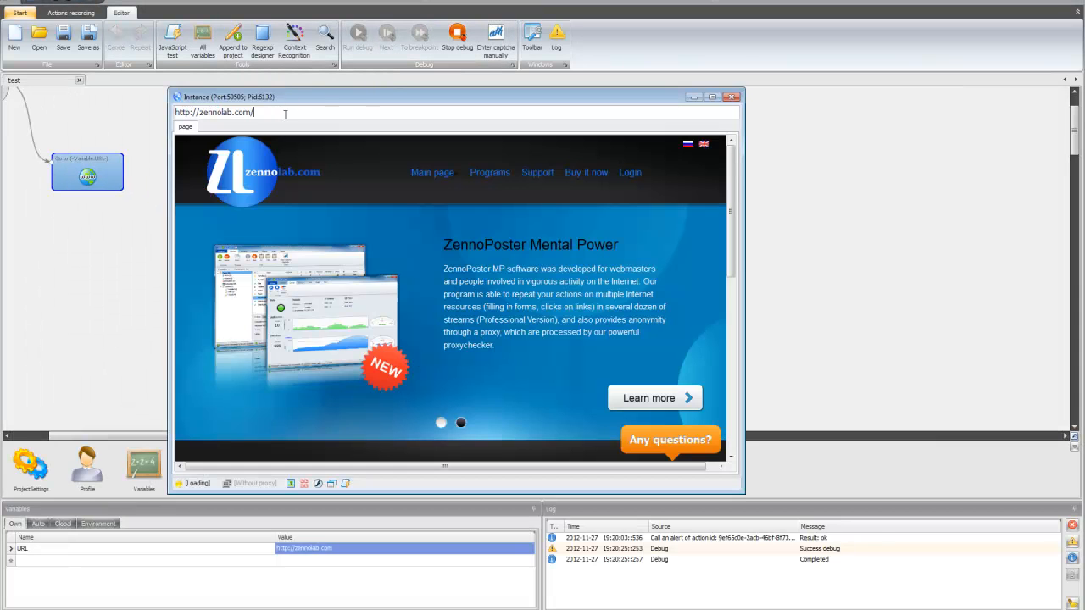